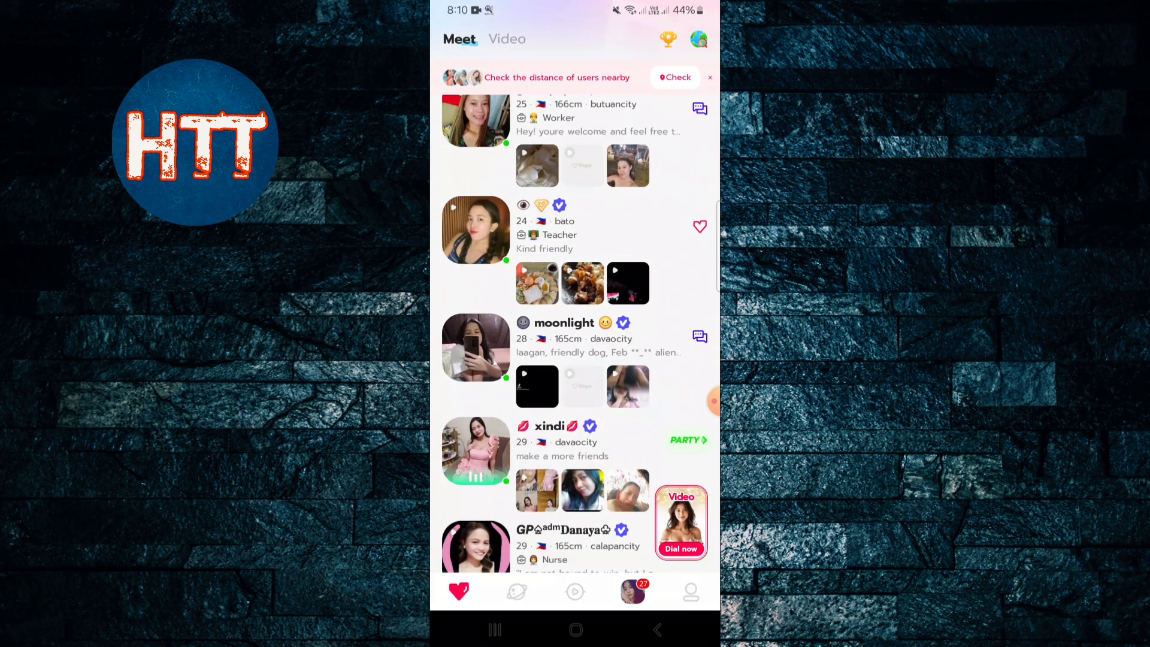
Leave the Meet feed for the account's own profile page with coins, points and options.
scroll("down", 3)
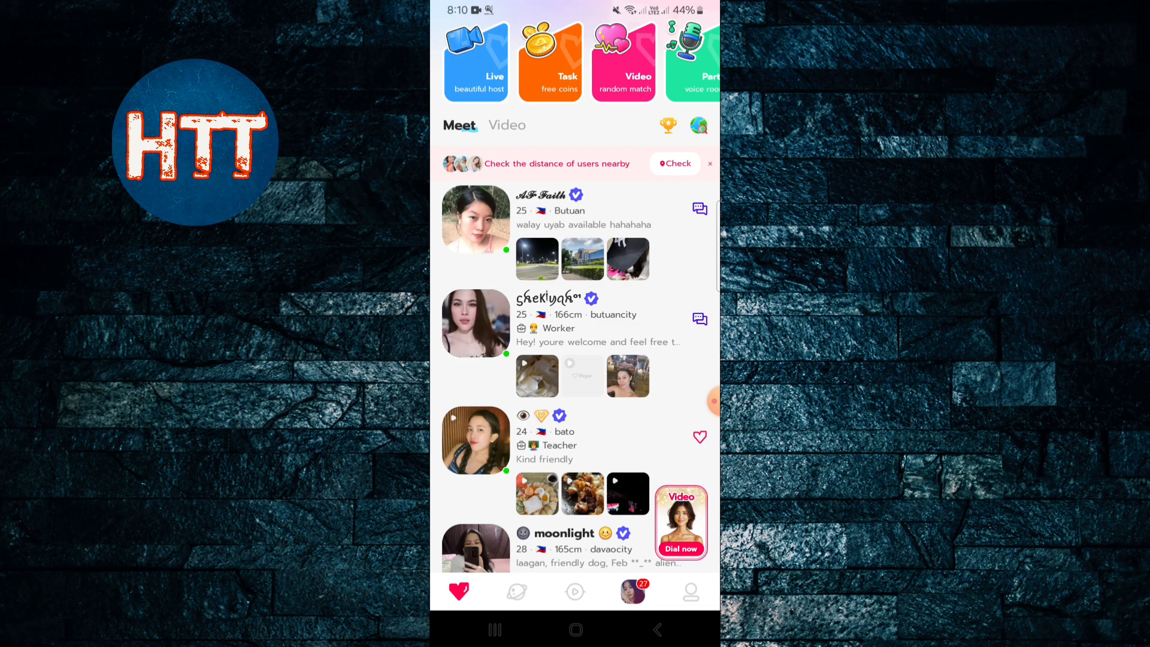
left_click(690, 592)
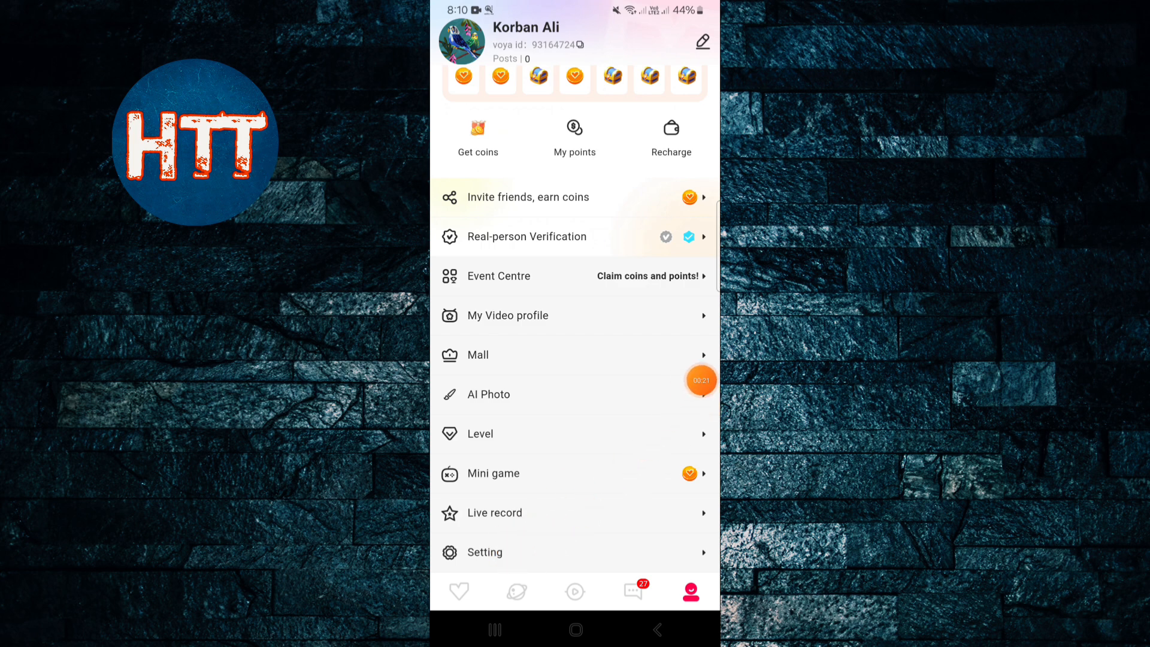
Go into Setting and reach Delete Account under Account Management.
left_click(483, 552)
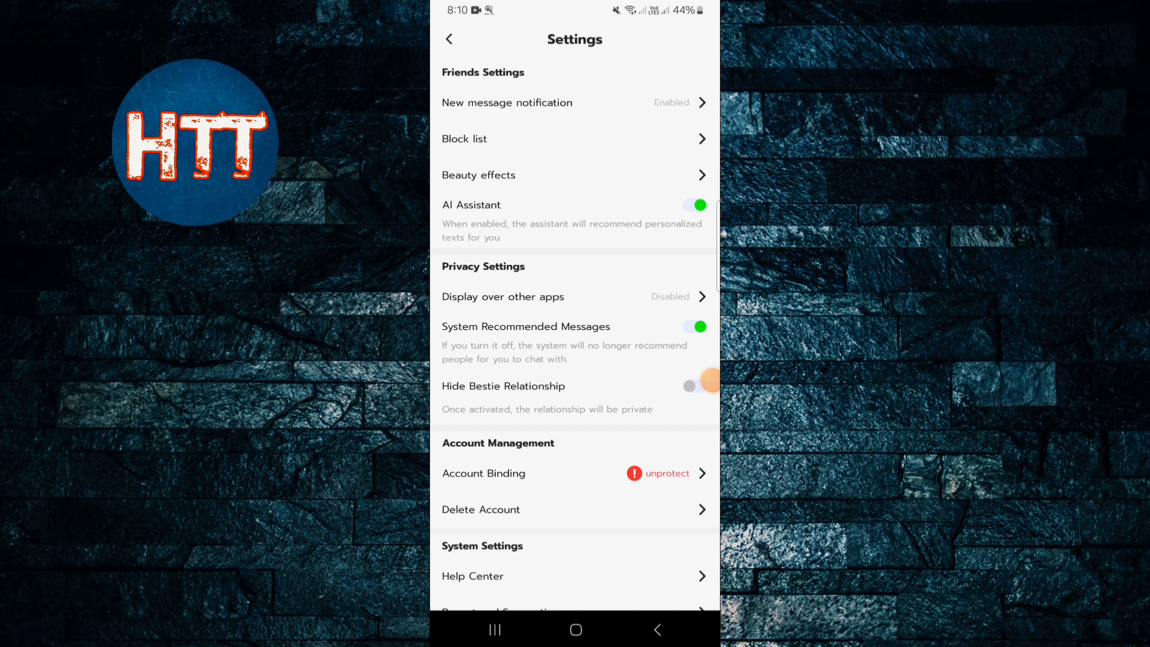
scroll("down", 3)
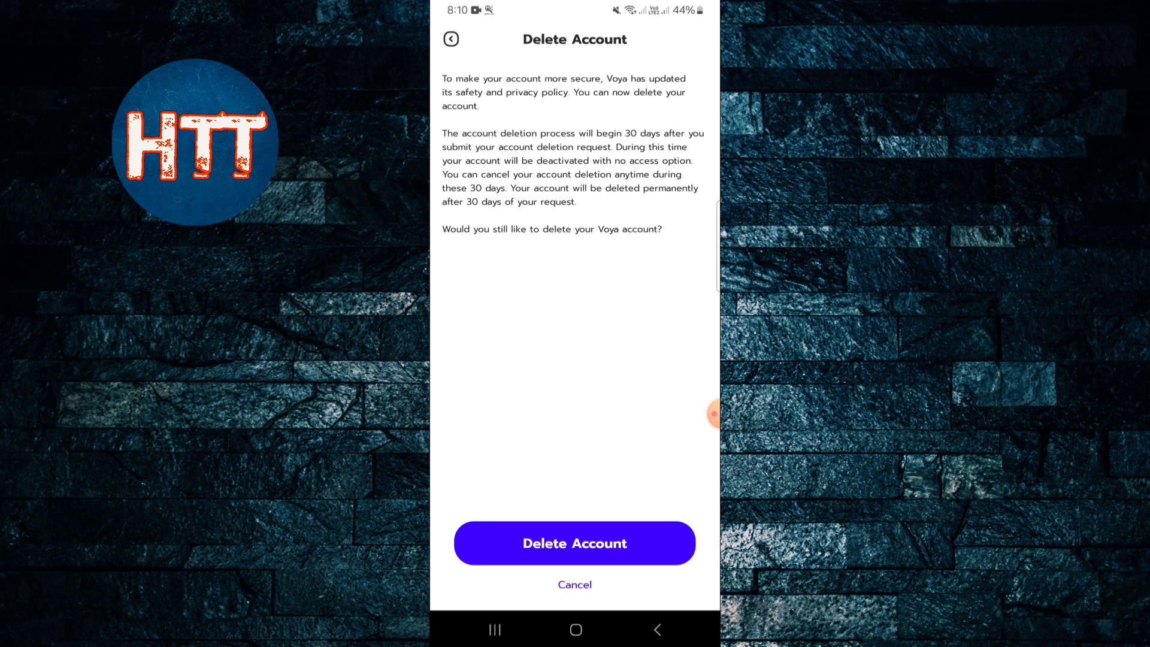
Proceed with deletion and choose 'Concerned about my personal info' as the reason.
left_click(573, 543)
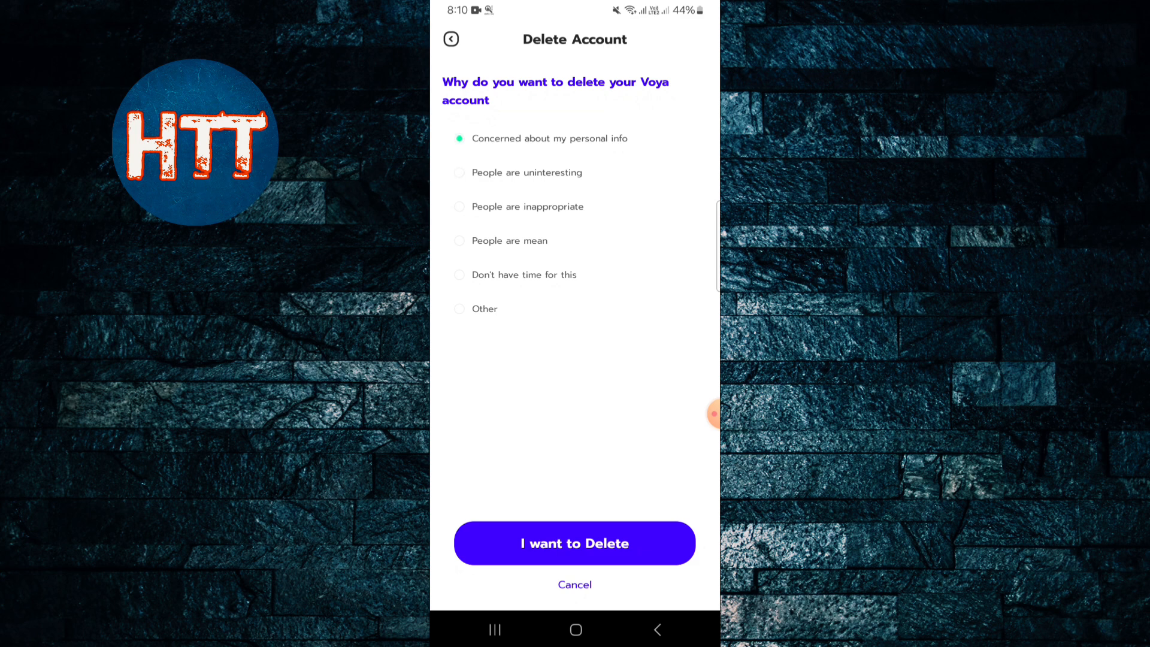
Confirm the deletion by entering DELETE and submit, returning to the sign-in screen.
left_click(574, 544)
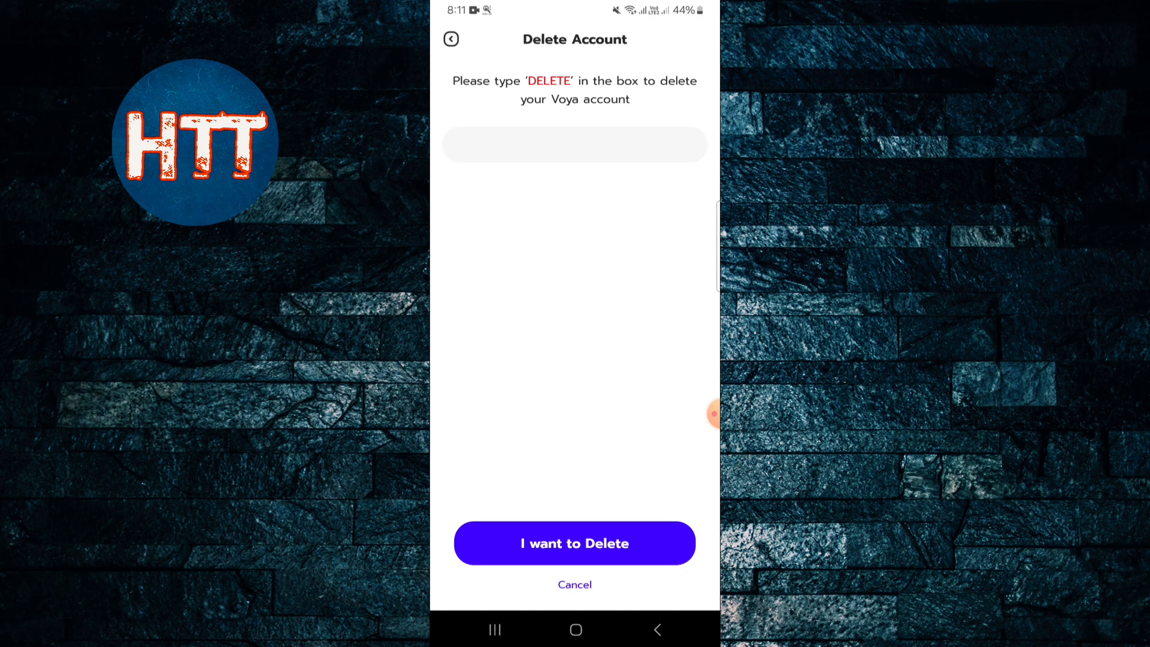
left_click(574, 144)
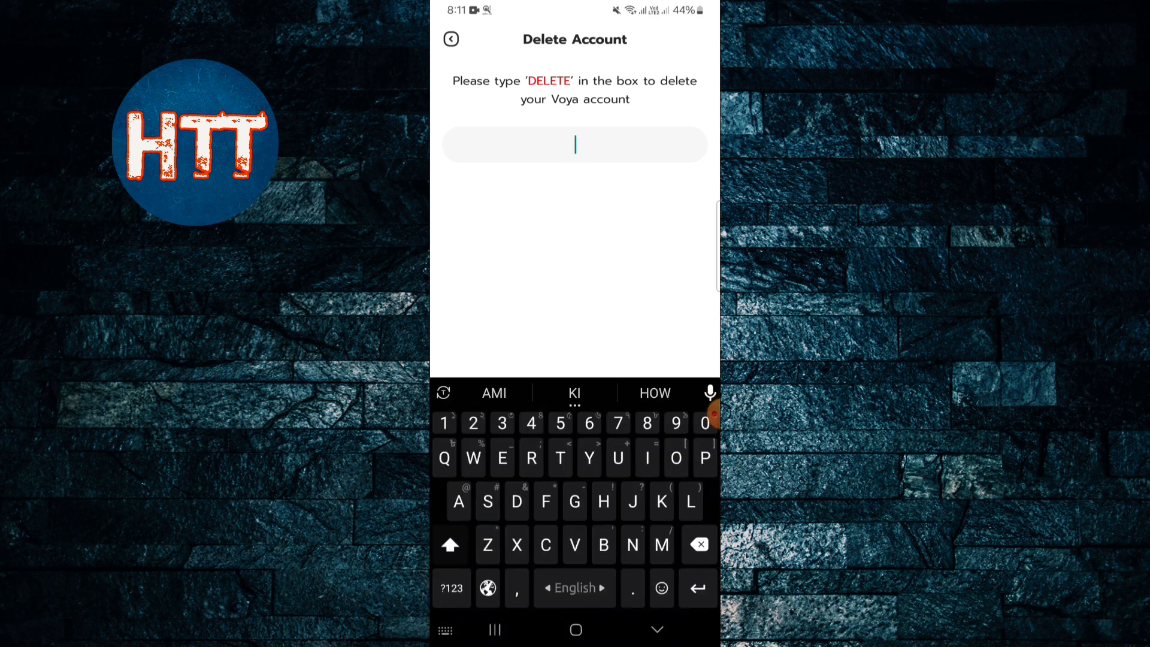
type("DELETE")
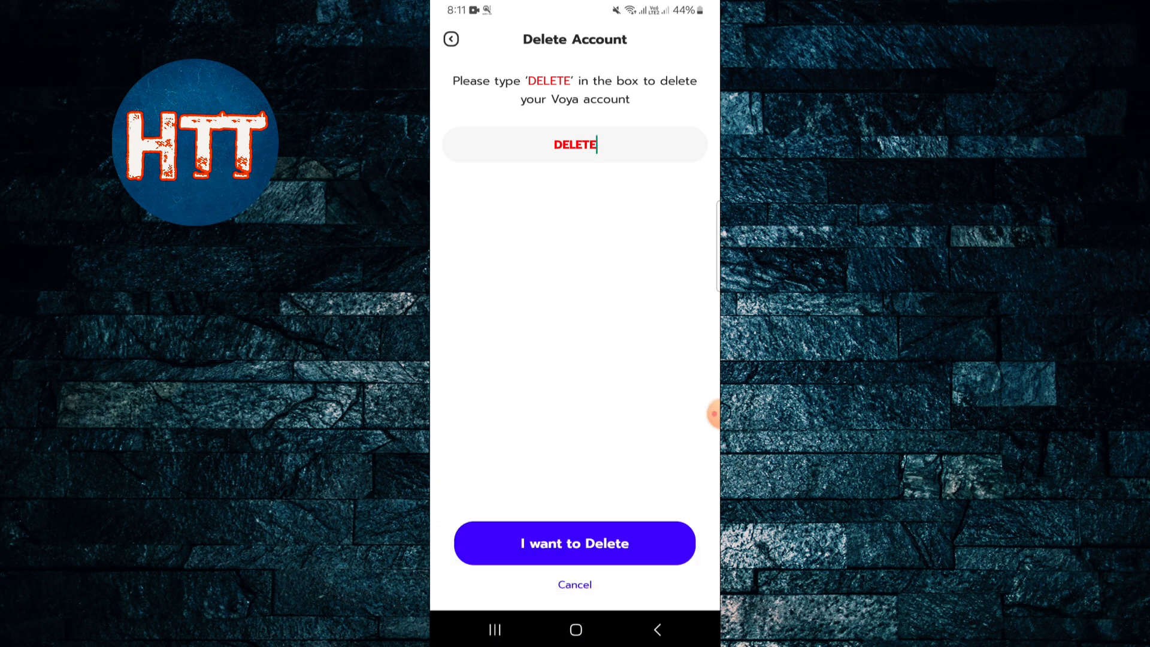
left_click(574, 543)
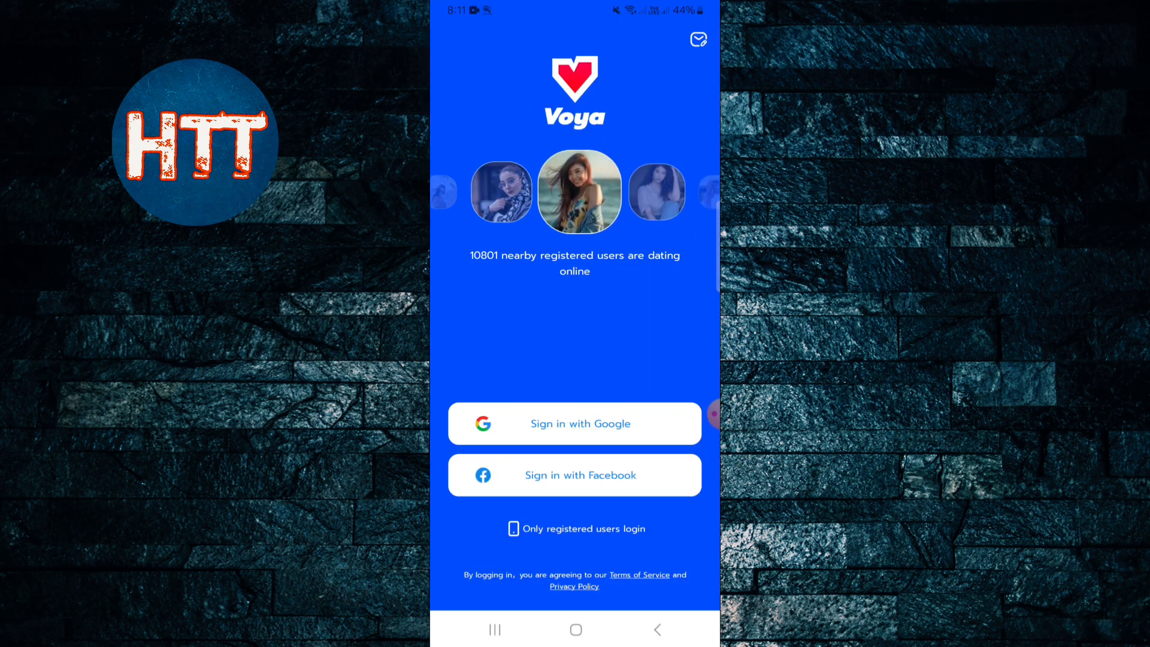